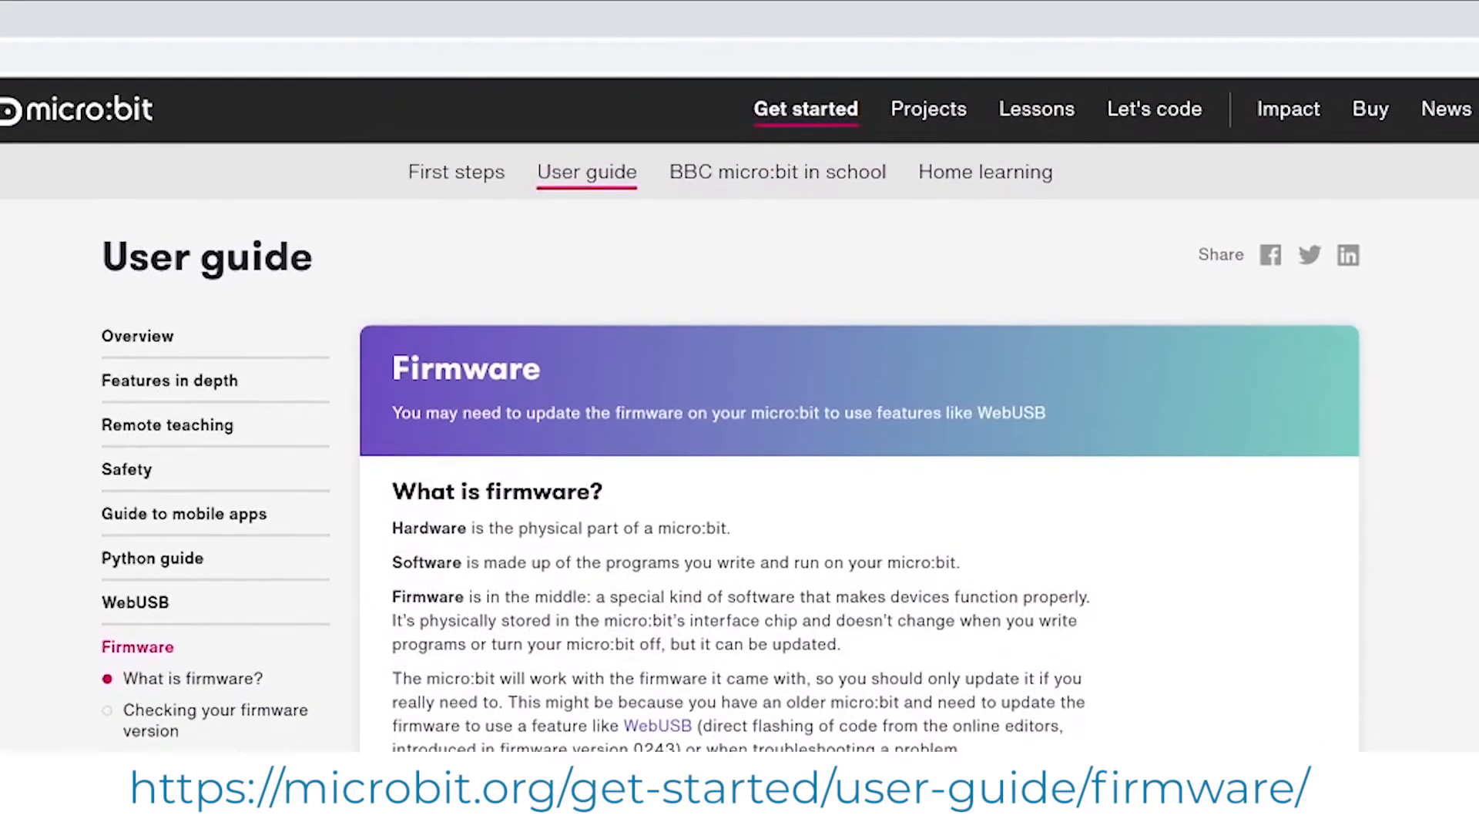
Scroll the Firmware guide to the 'Checking your firmware version' and update sections.
scroll(down, 3)
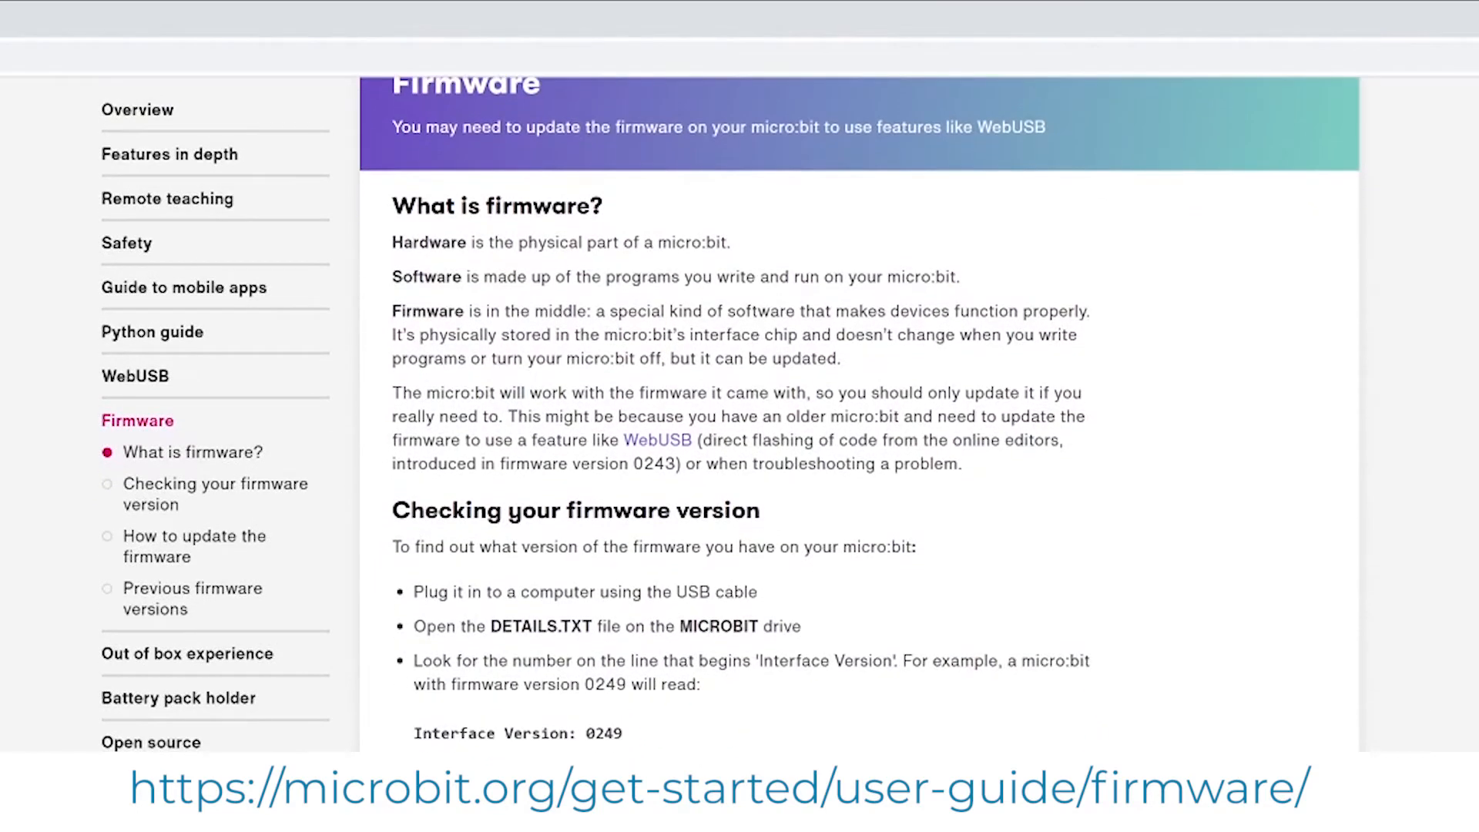
scroll(down, 3)
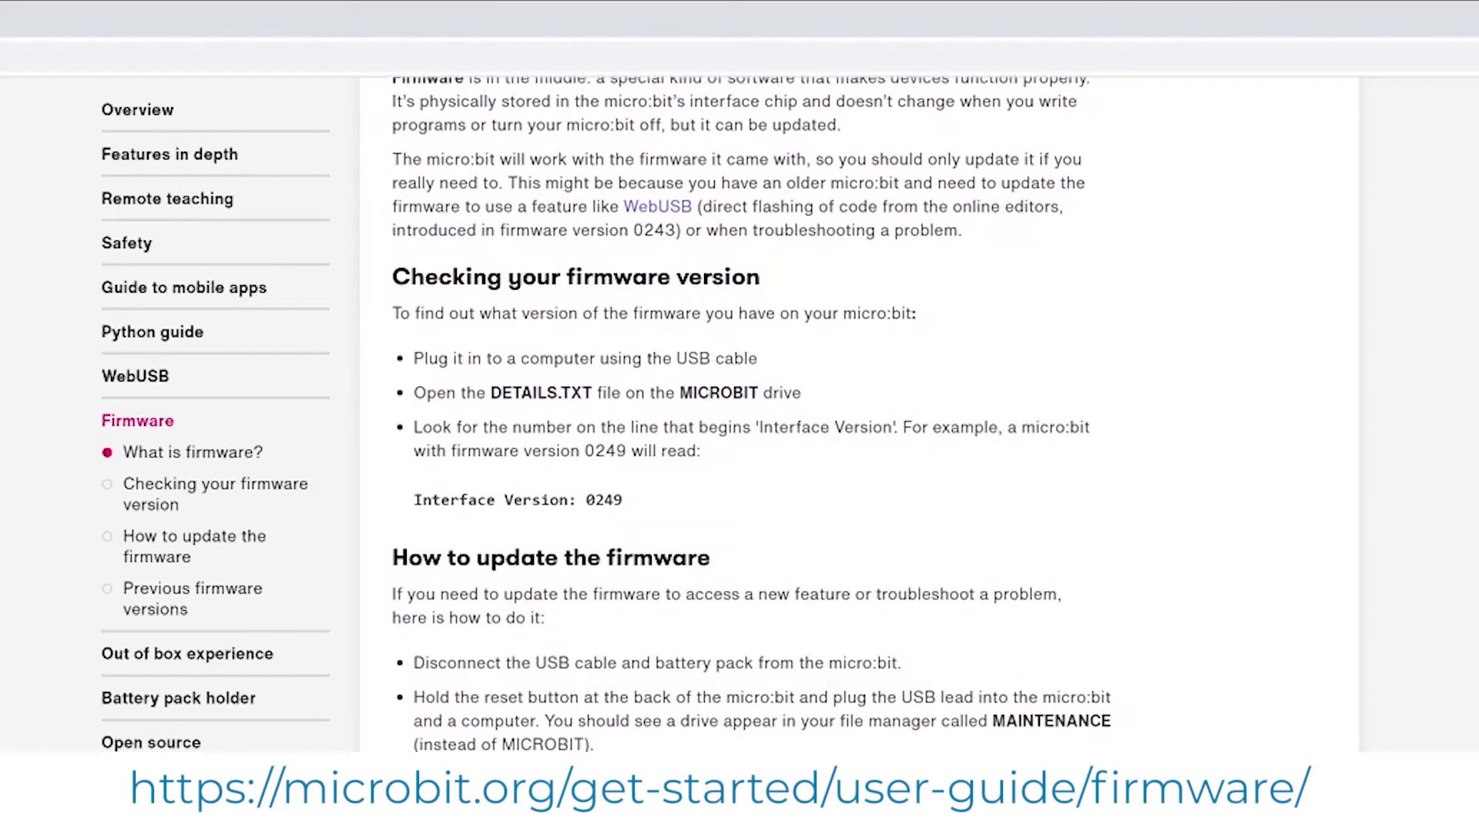
scroll(down, 3)
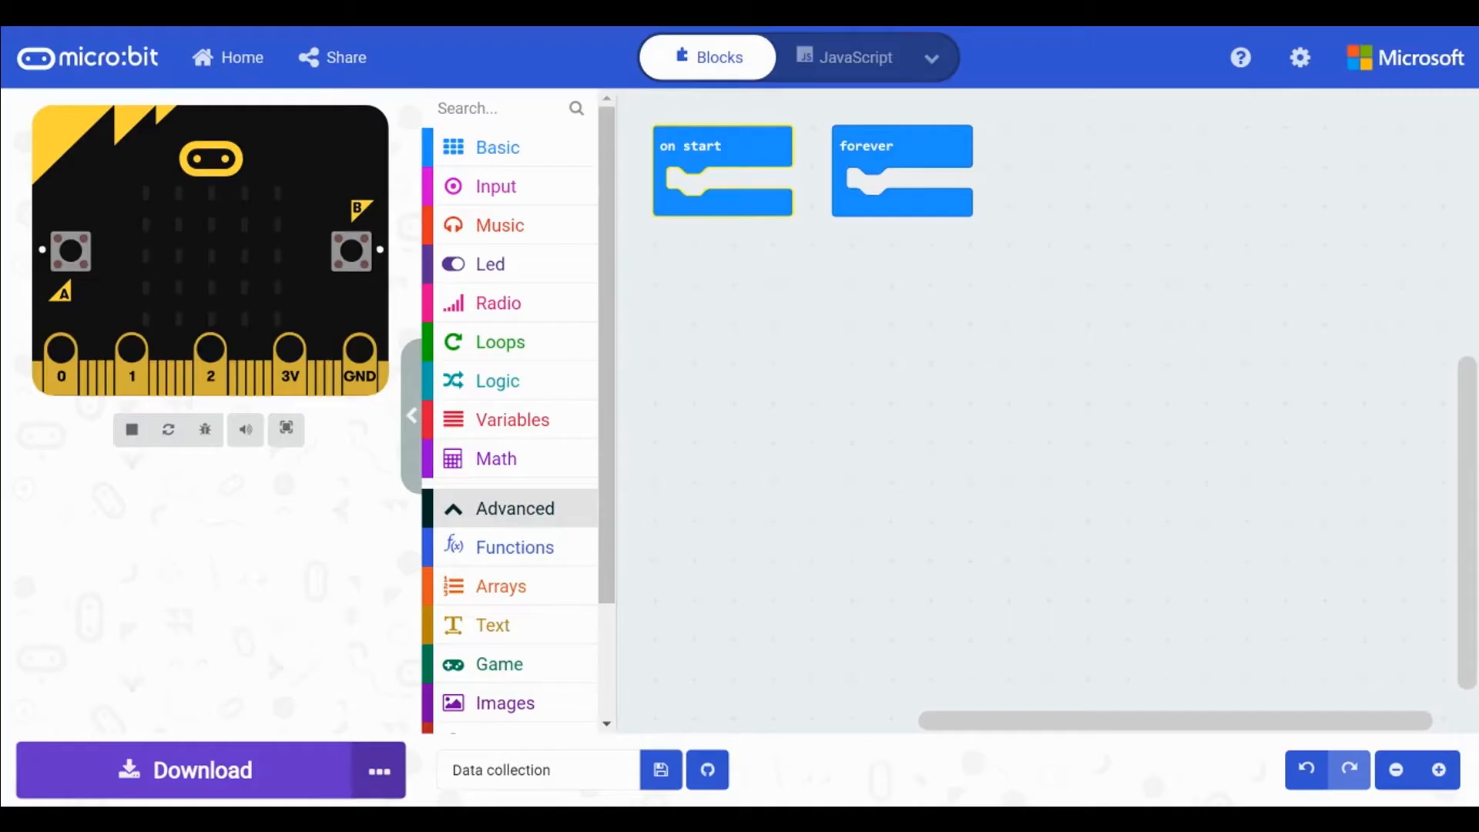
Place a 'serial write numbers' block with a two-number array inside the forever loop.
scroll(down, 3)
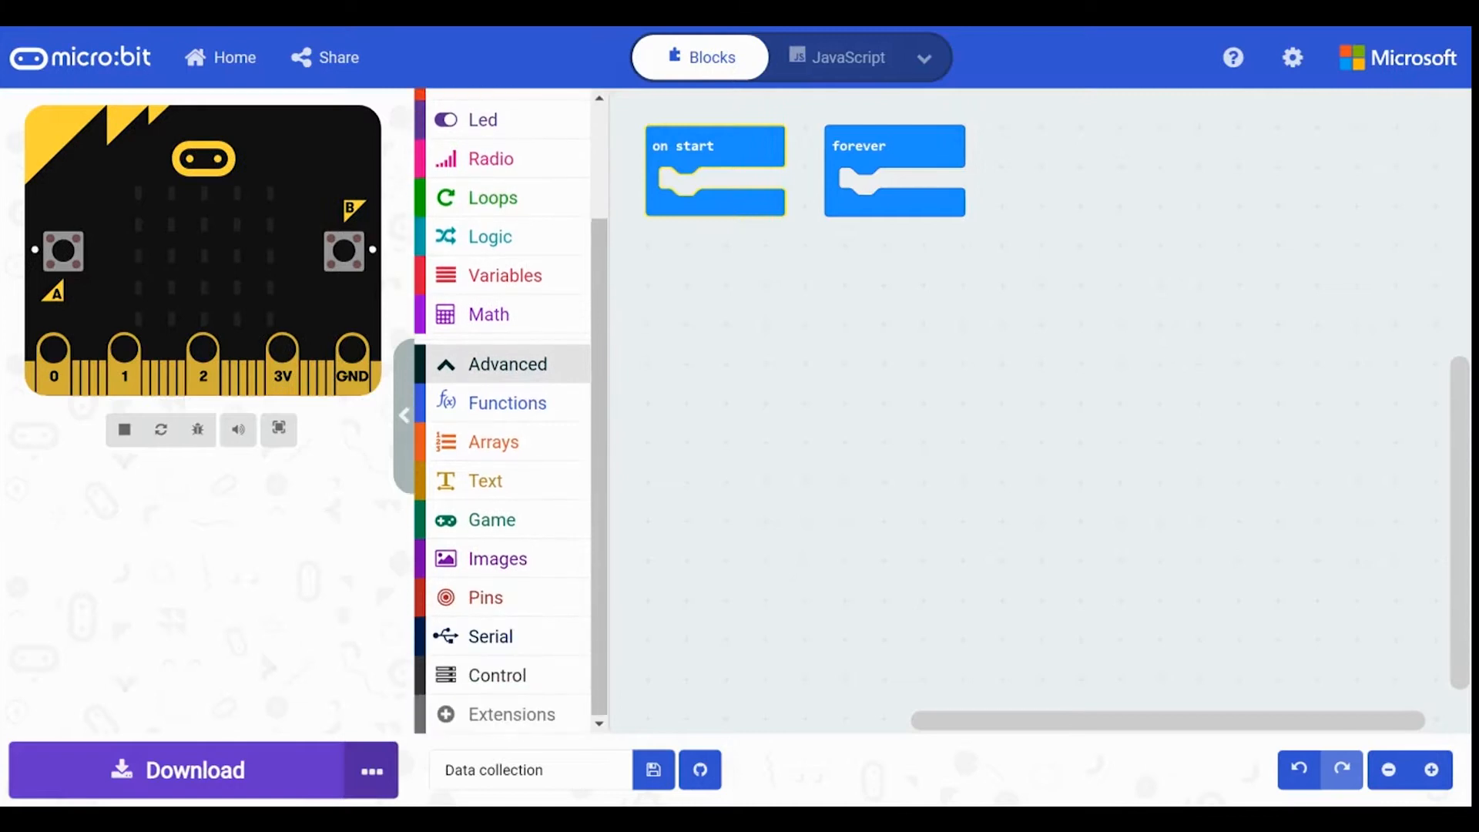
click(490, 636)
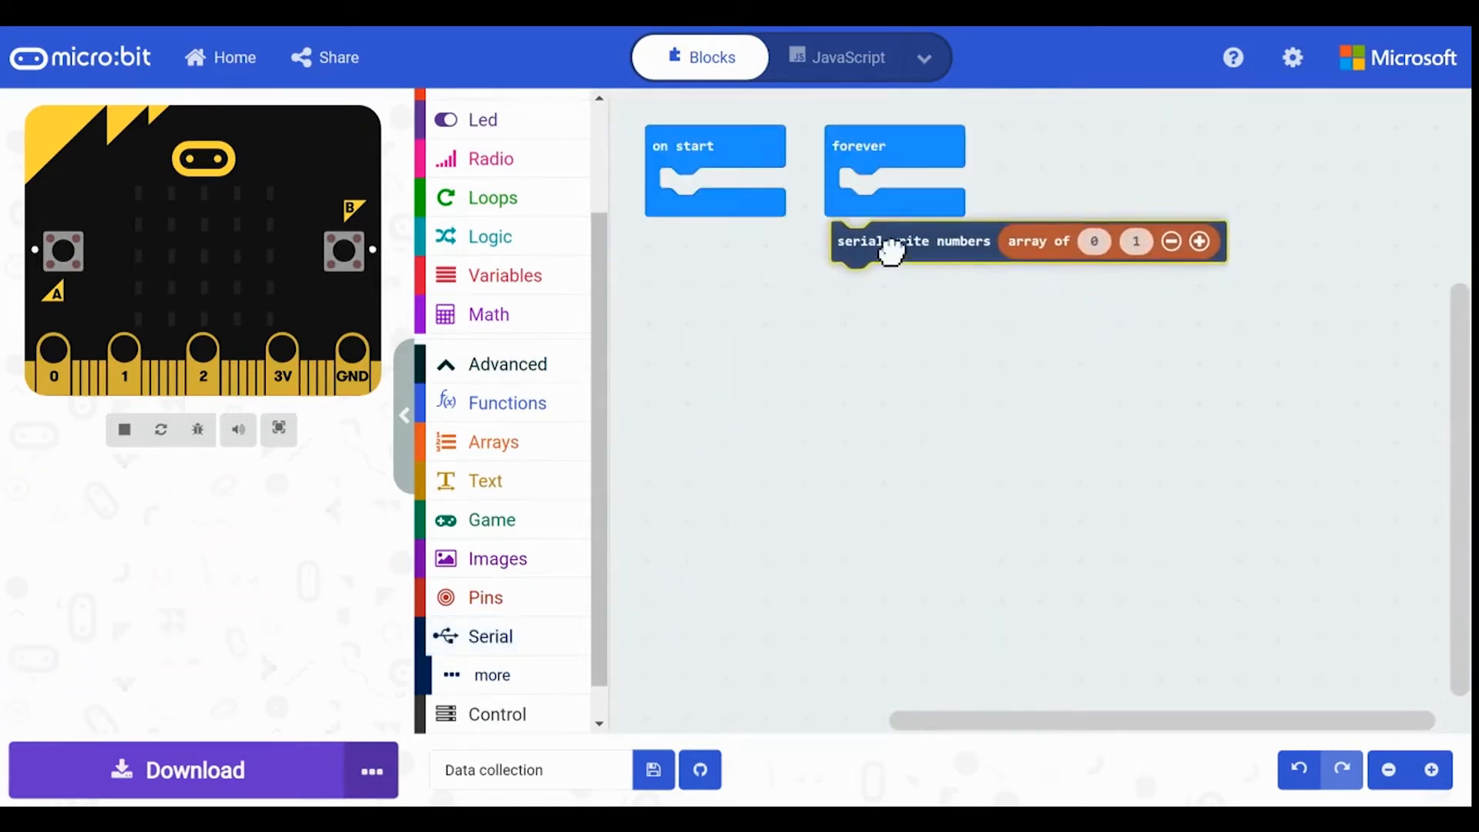
drag(892, 241, 906, 188)
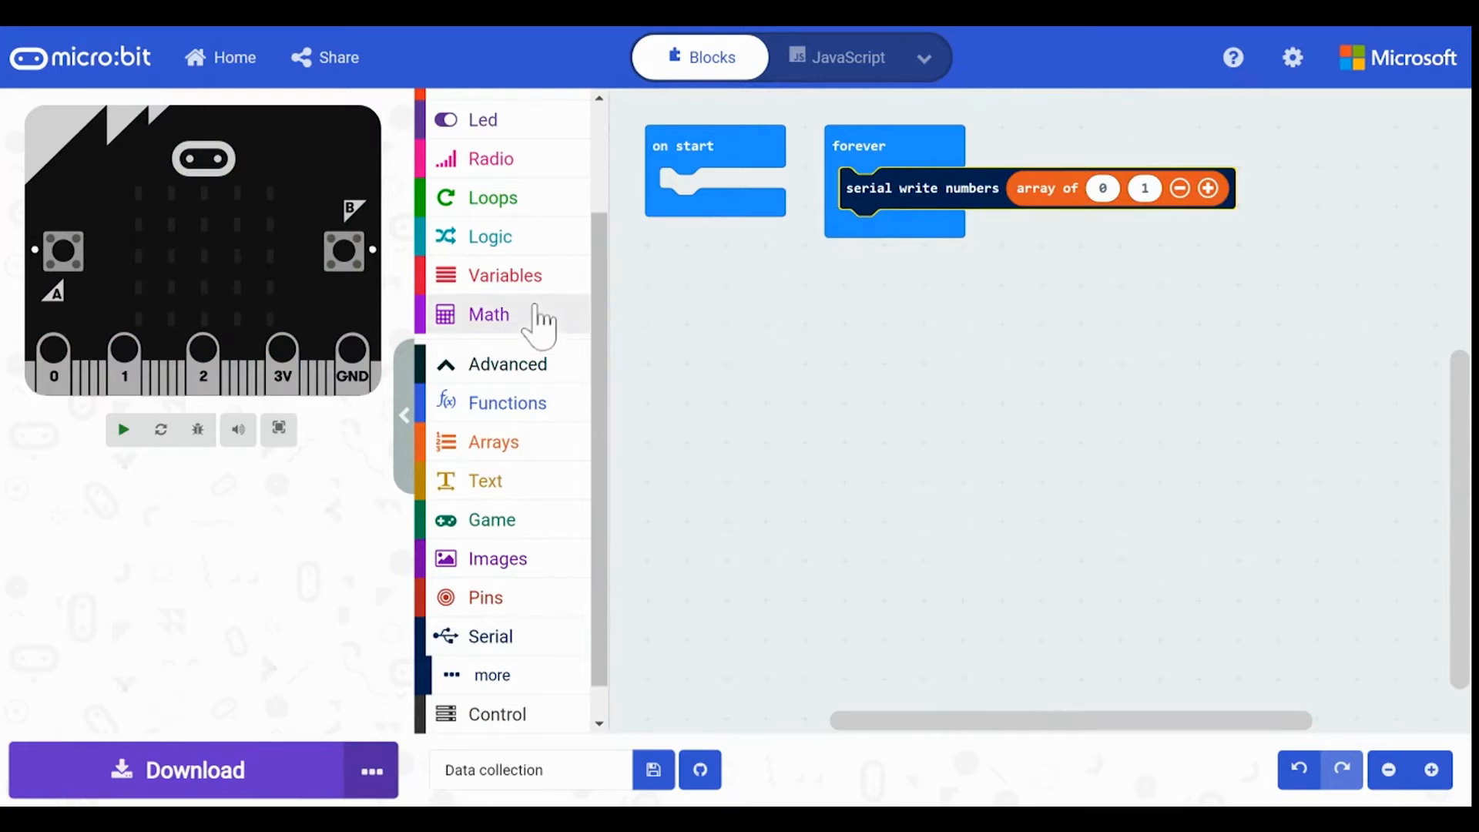
click(123, 430)
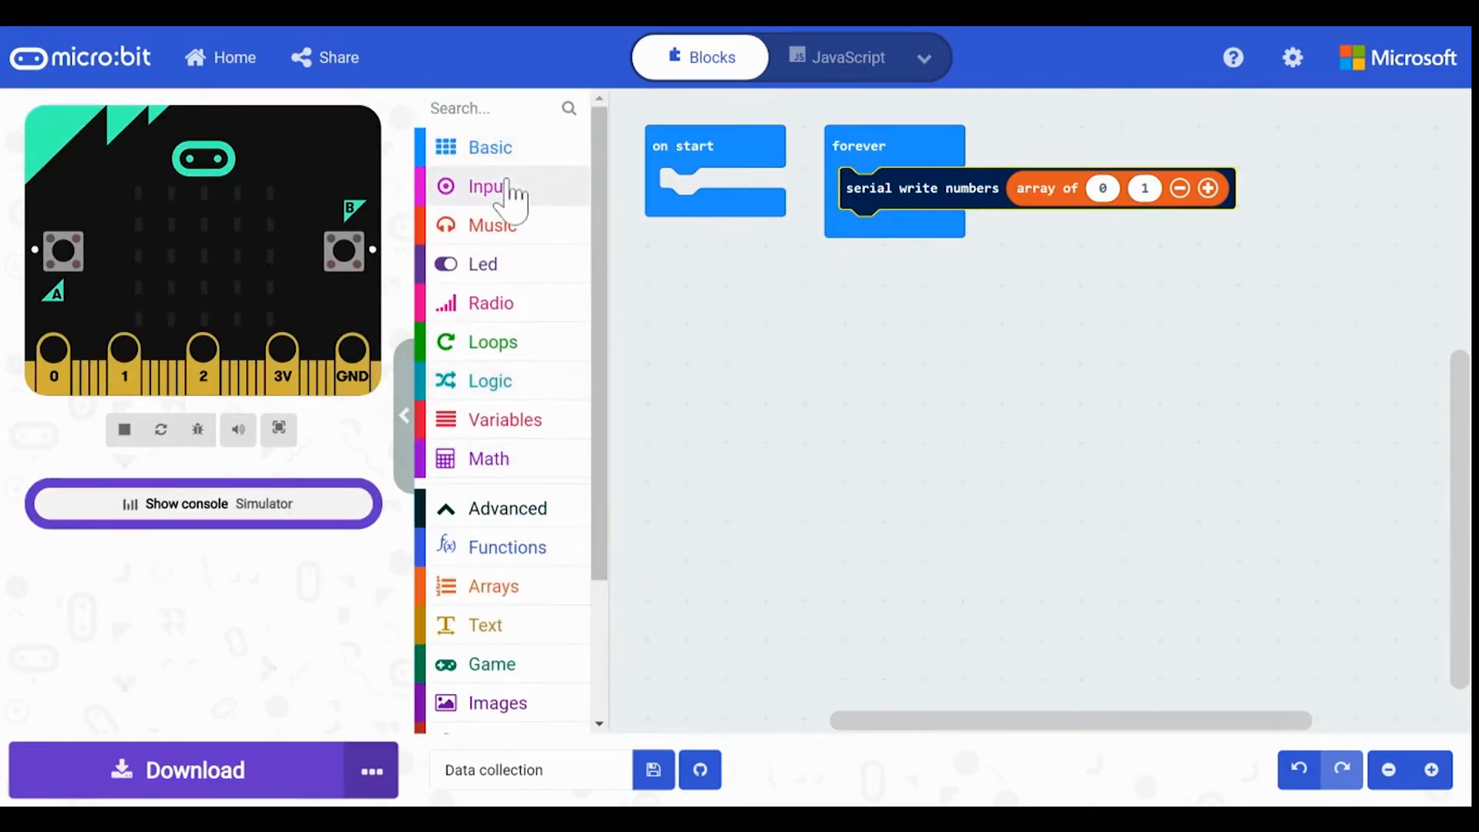
click(488, 186)
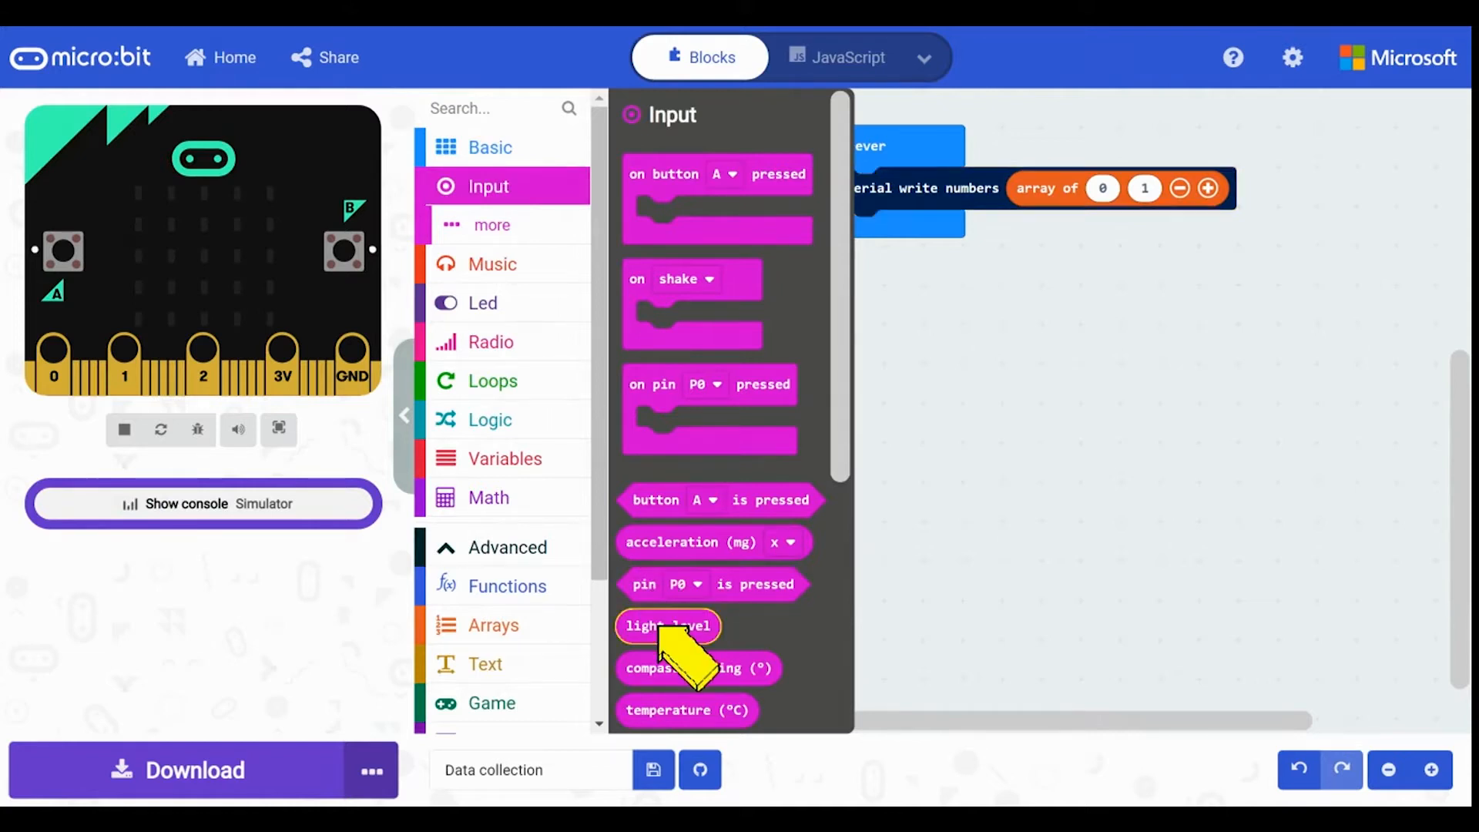
Put 'light level' in the array's first slot and remove the second item.
drag(667, 626, 1113, 225)
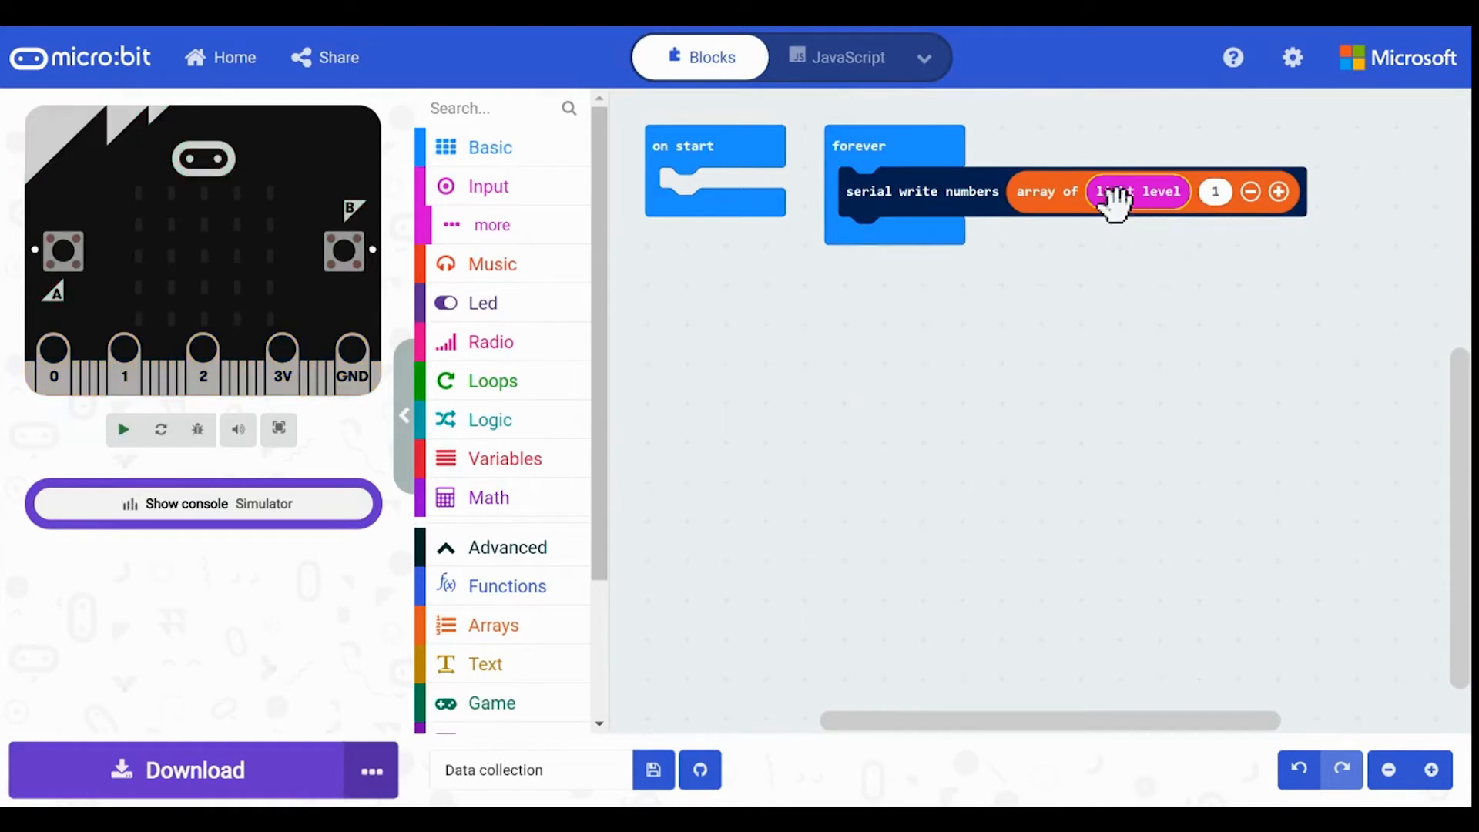
click(1278, 191)
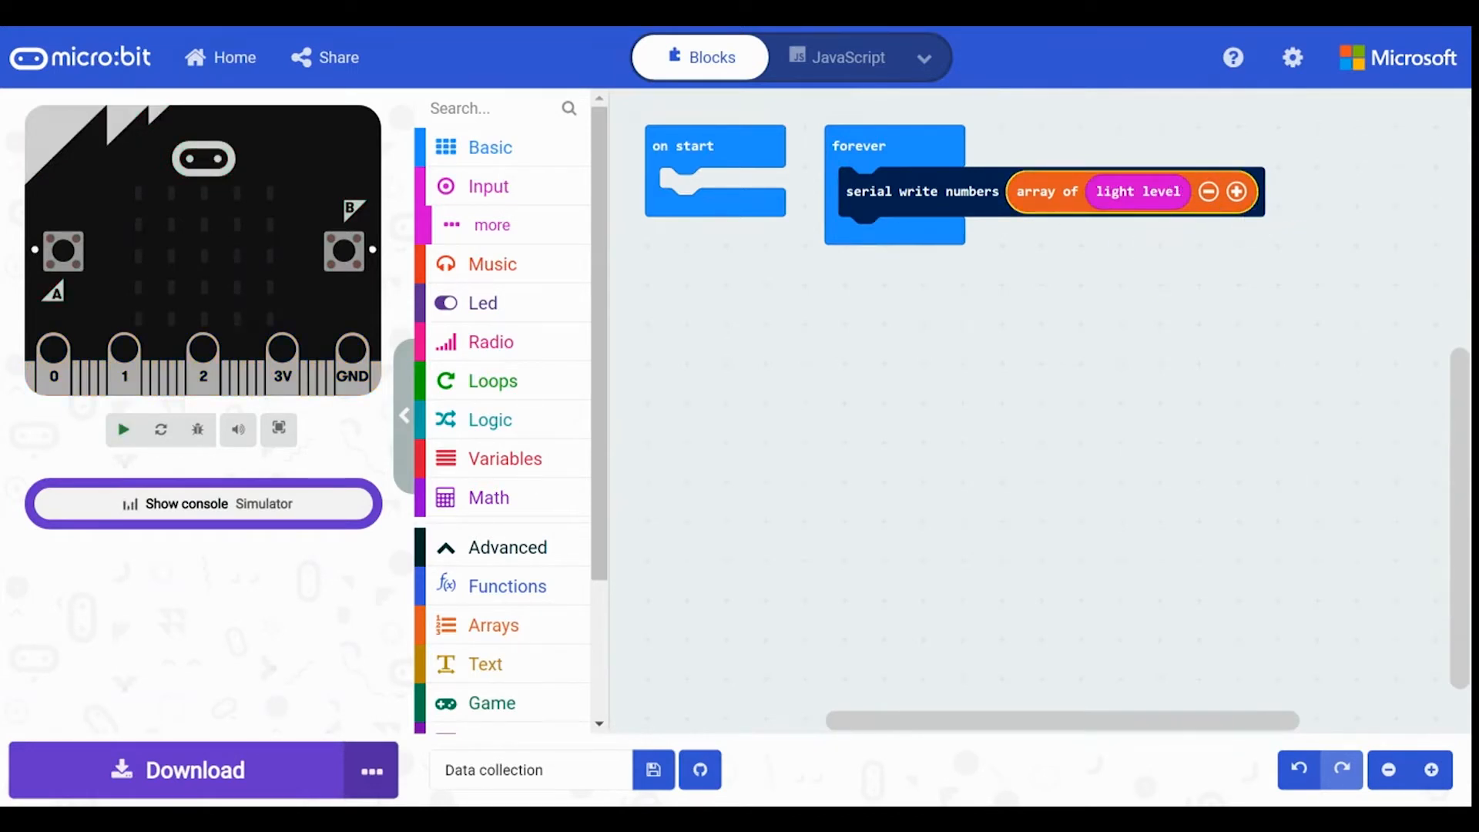
click(121, 430)
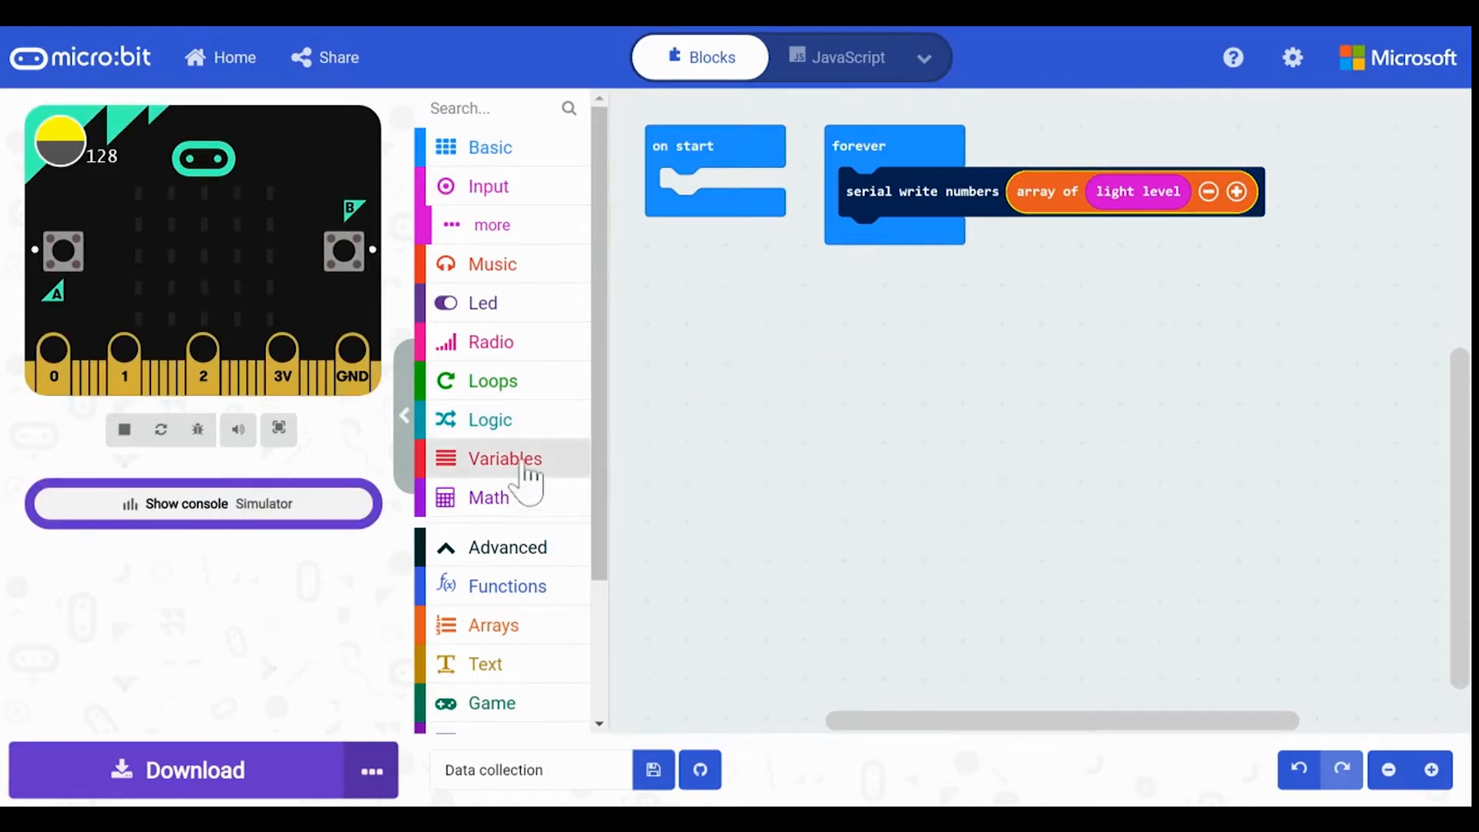
Add a 'pause (ms)' of 1 second after the serial write in the forever loop.
click(490, 148)
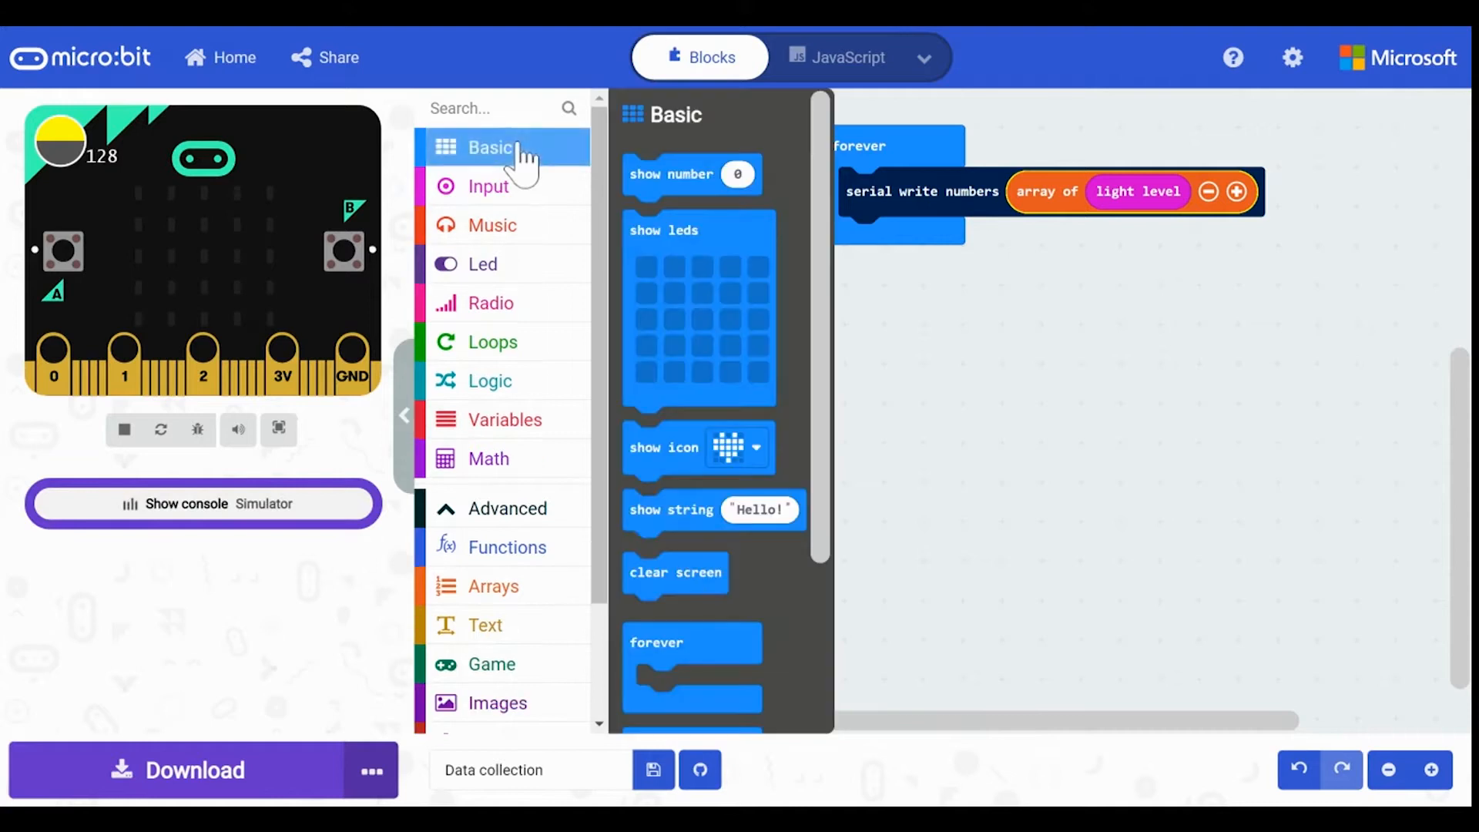
scroll(down, 3)
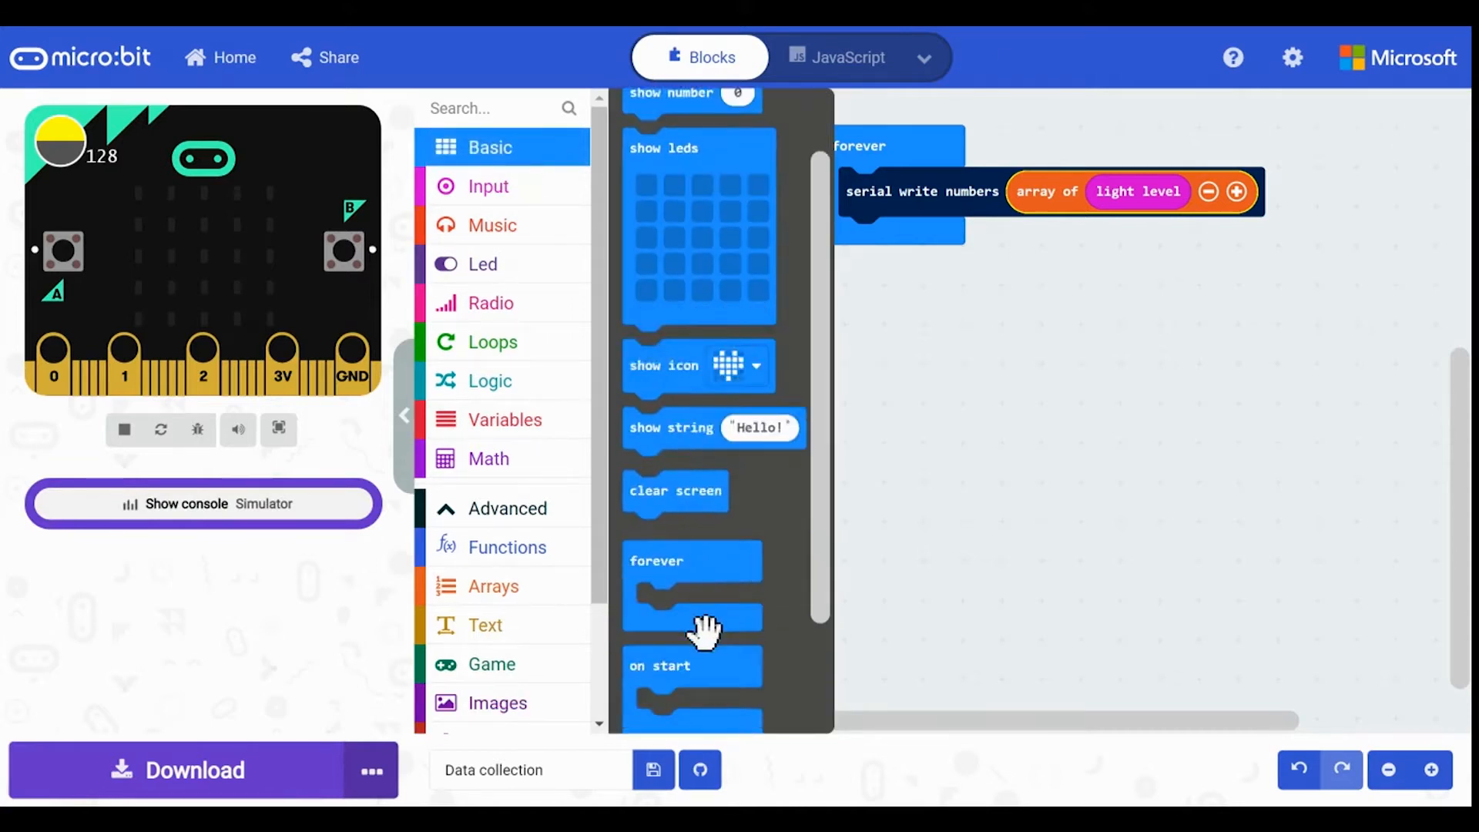
scroll(down, 3)
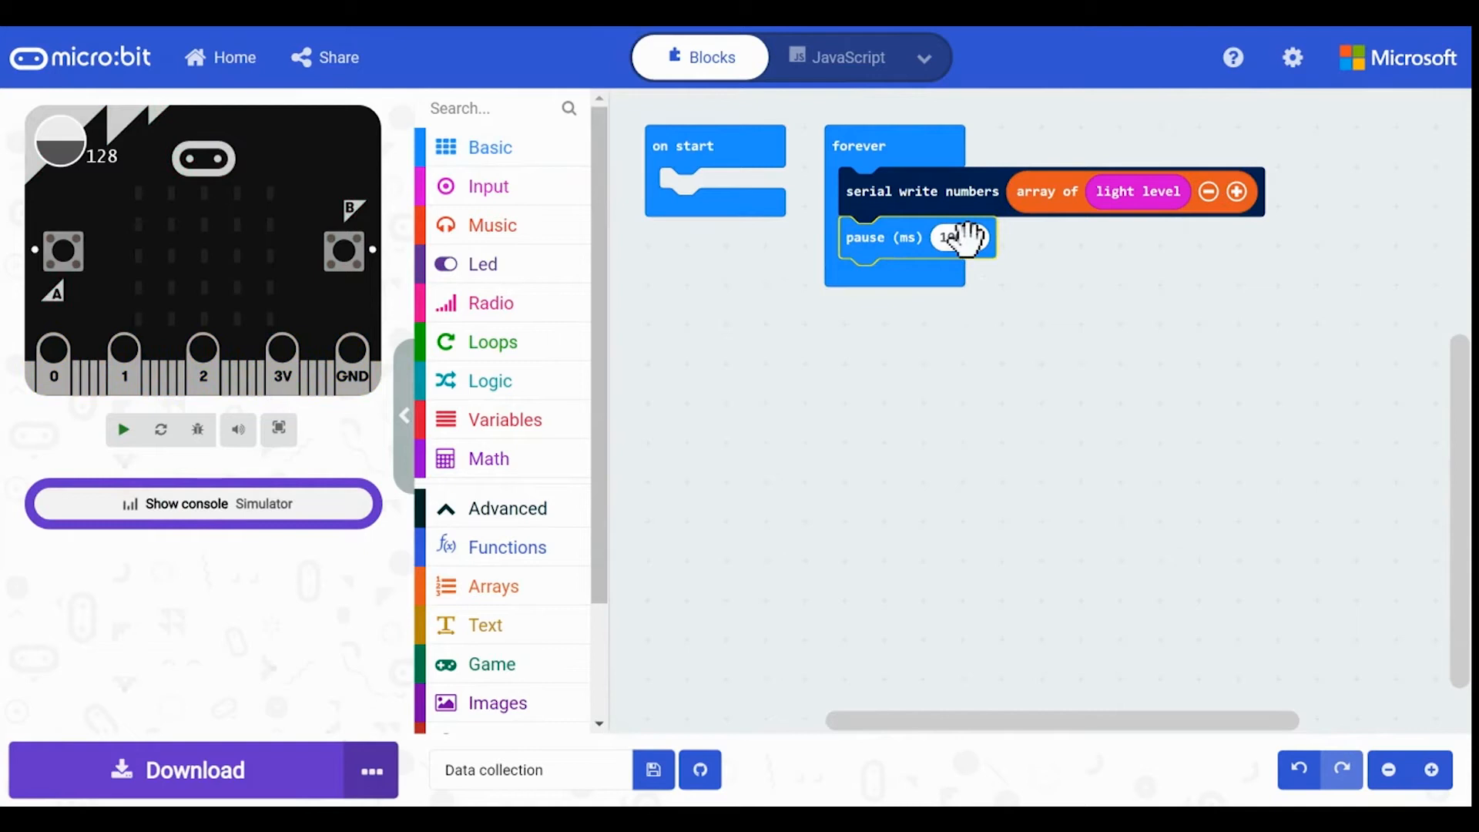
click(957, 237)
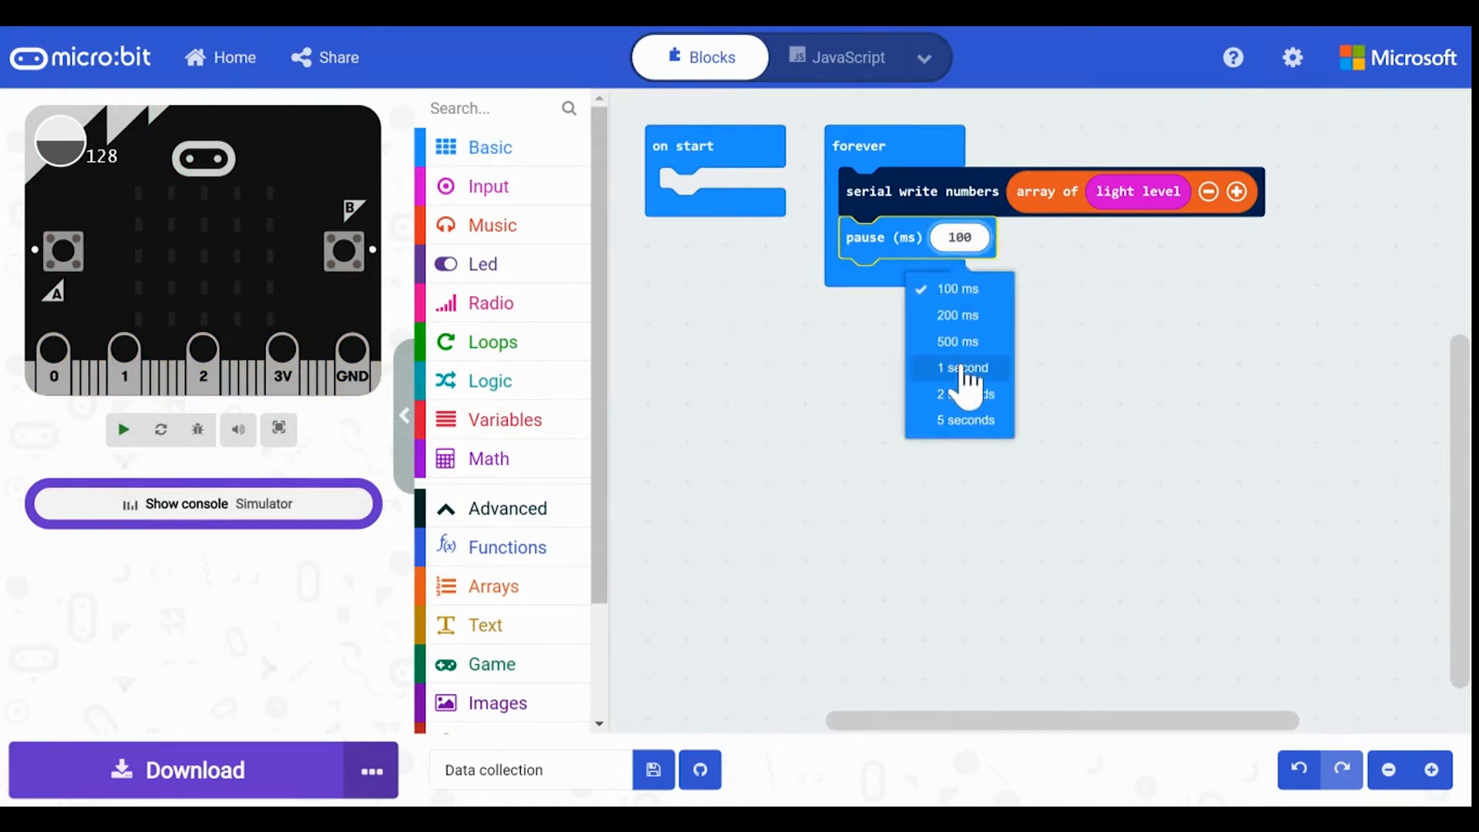
click(960, 366)
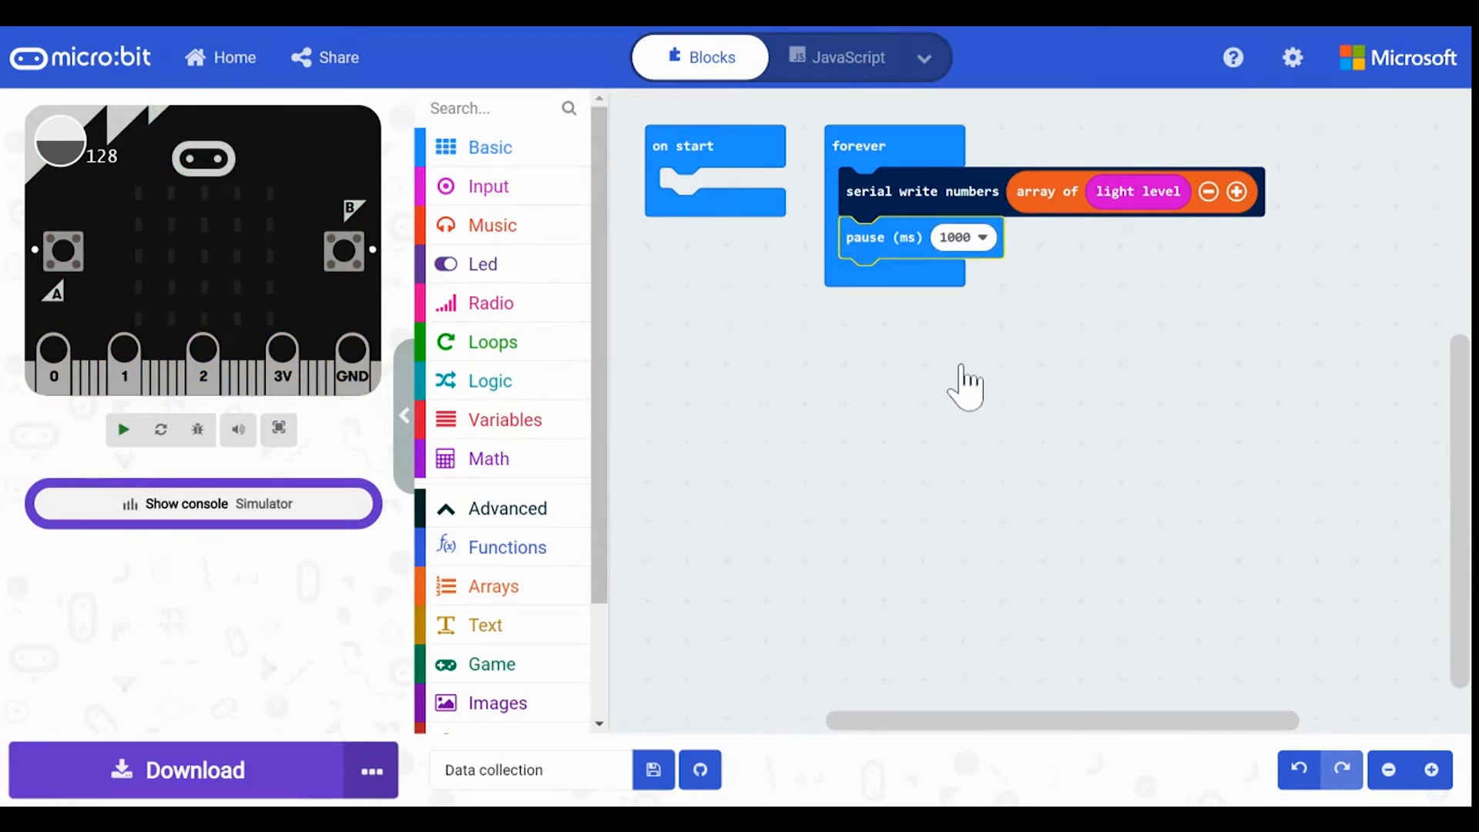
click(123, 430)
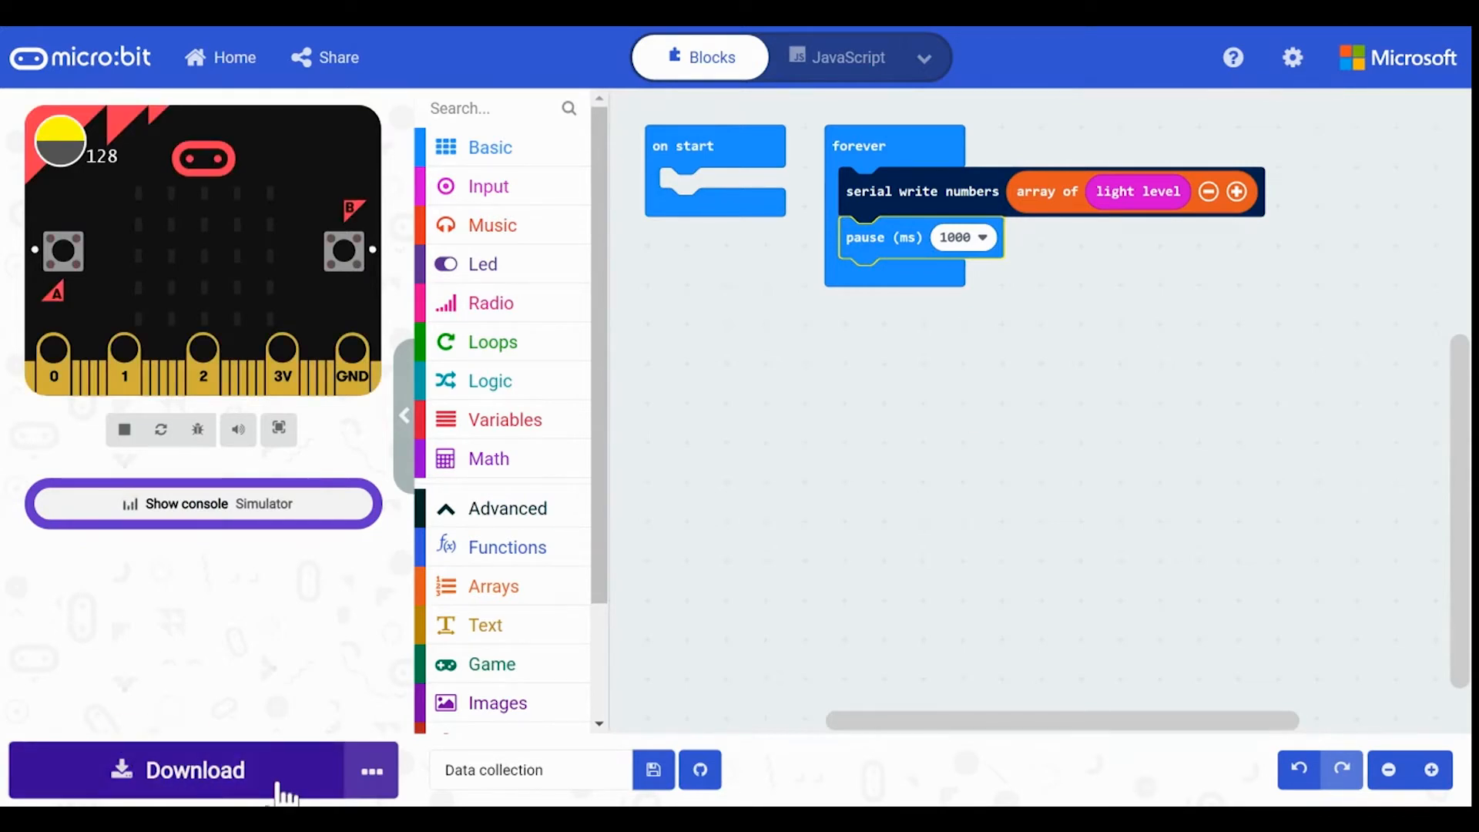
Download the program to the micro:bit and view its live light-level graph in the device console.
click(123, 430)
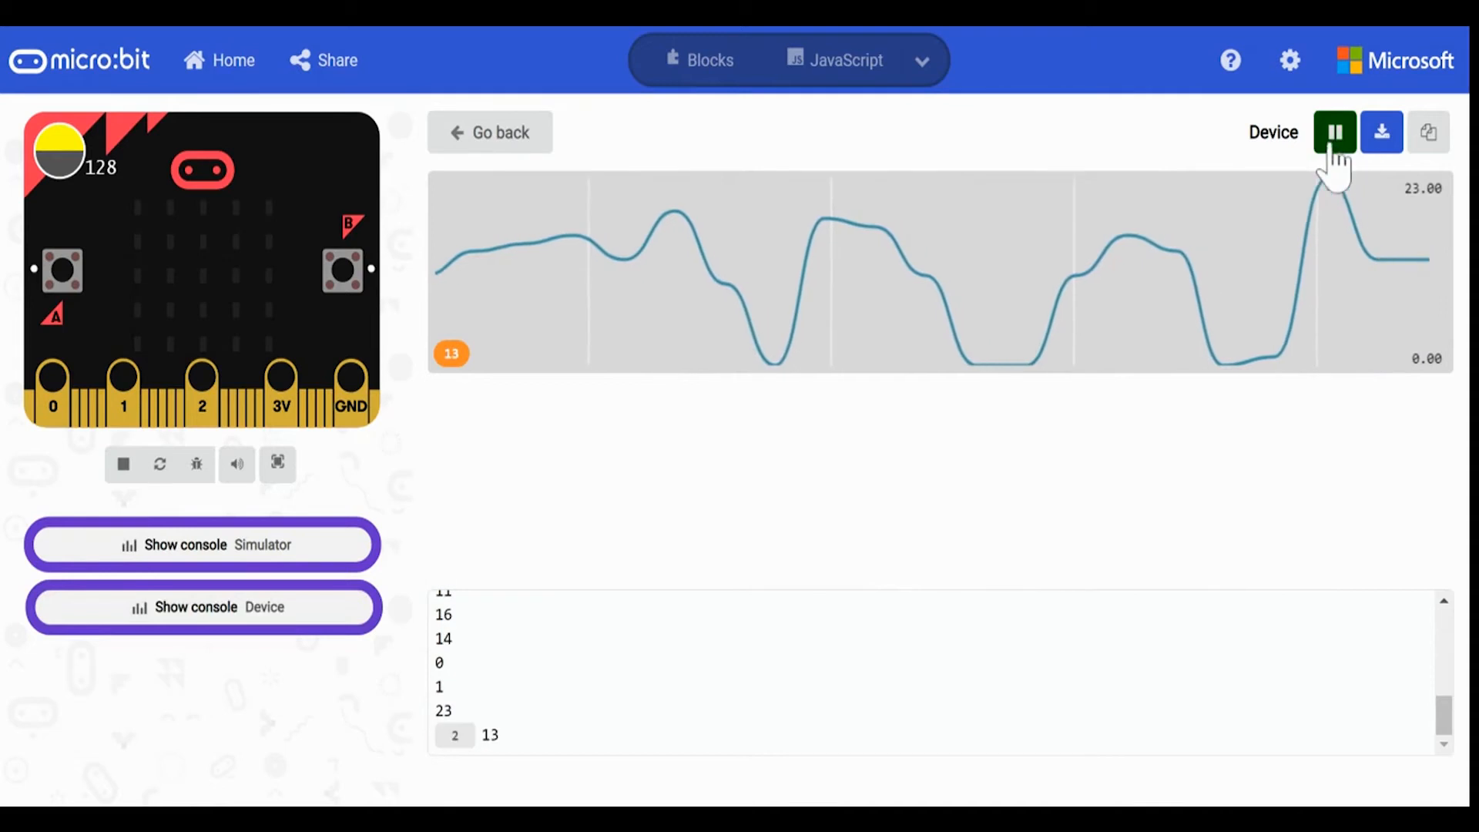
Pause the device data stream and export the recorded light-level readings.
click(1334, 132)
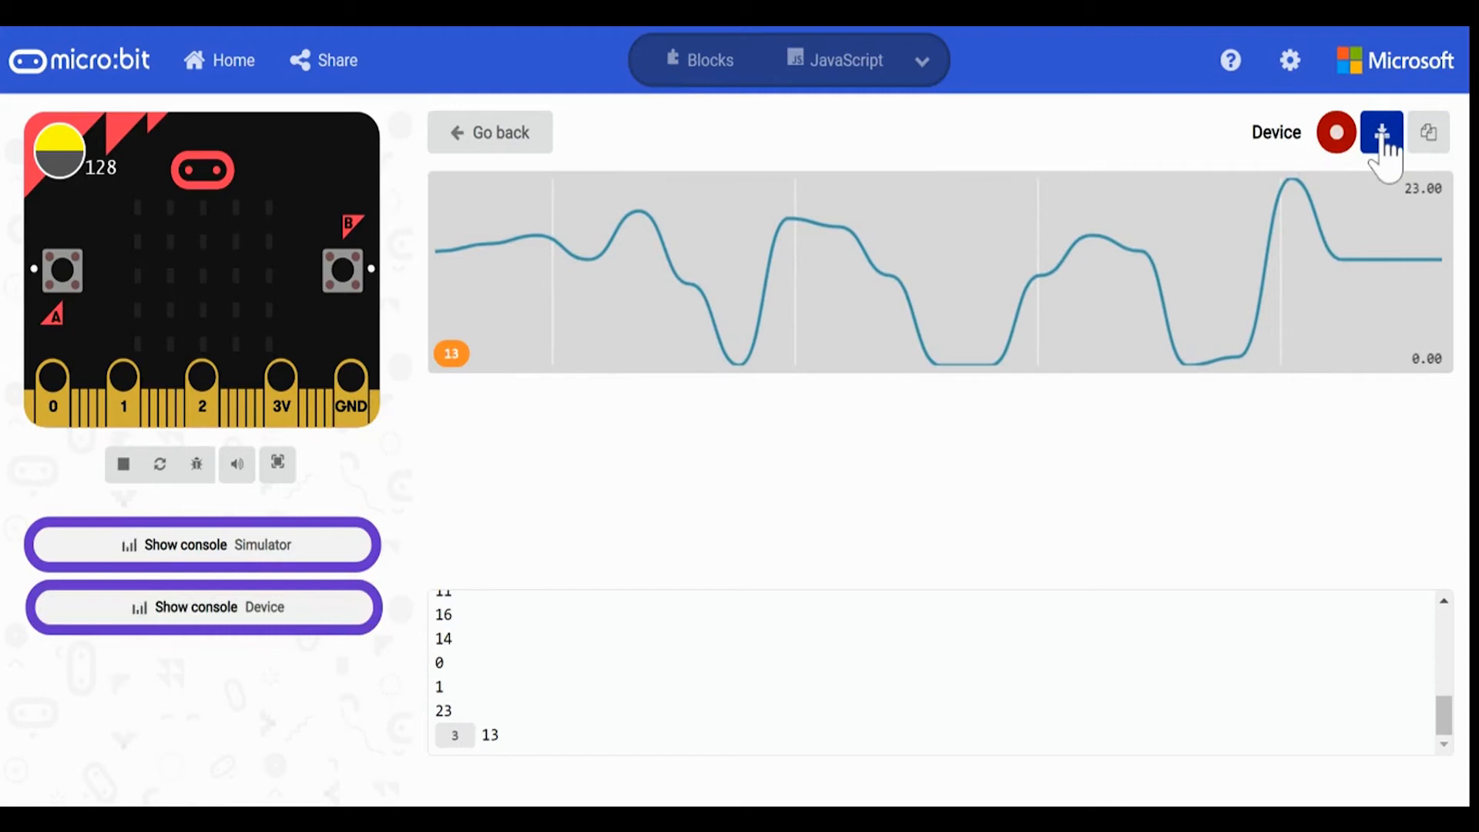
click(1380, 133)
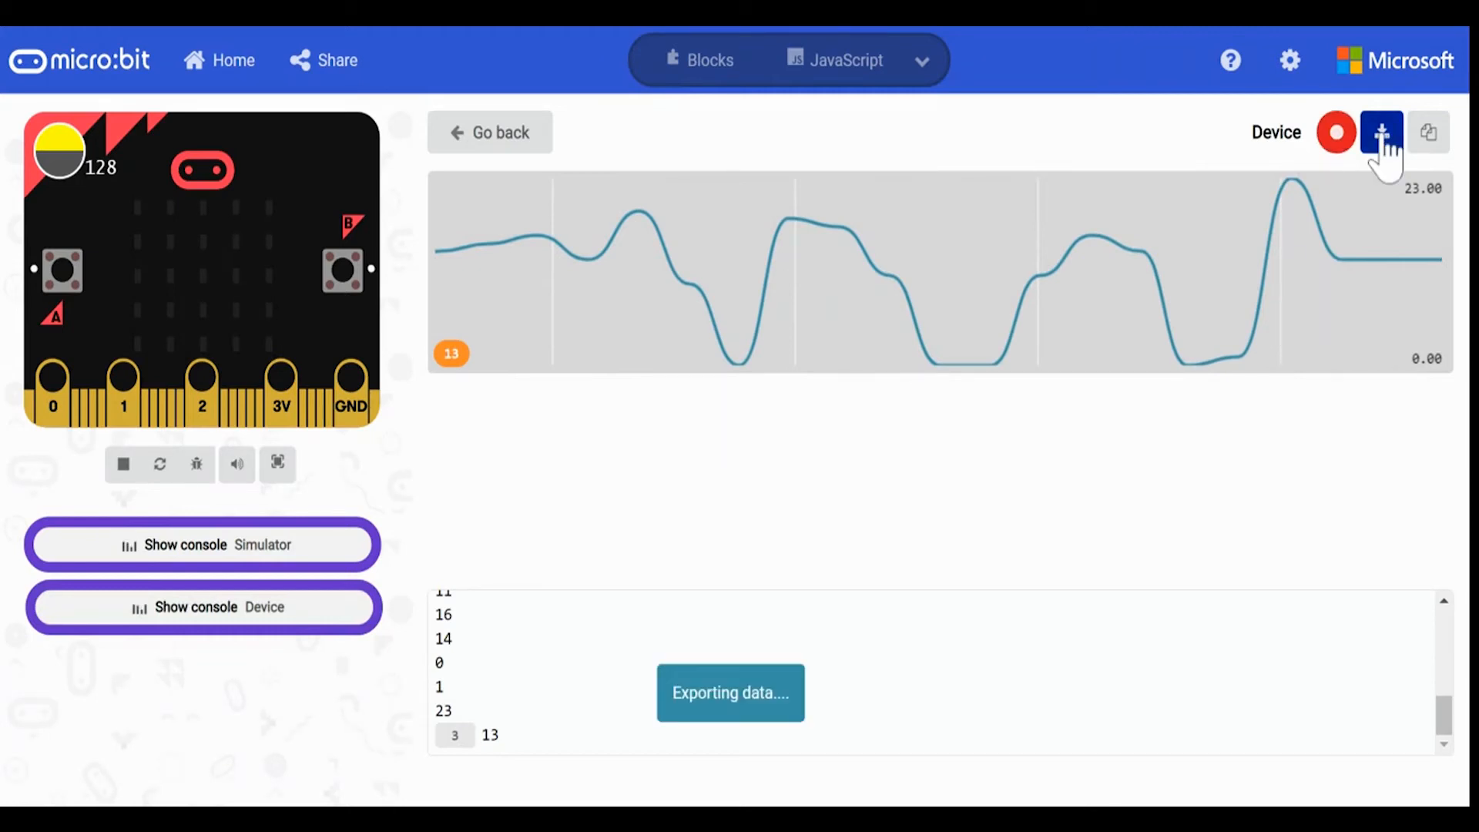
click(1382, 133)
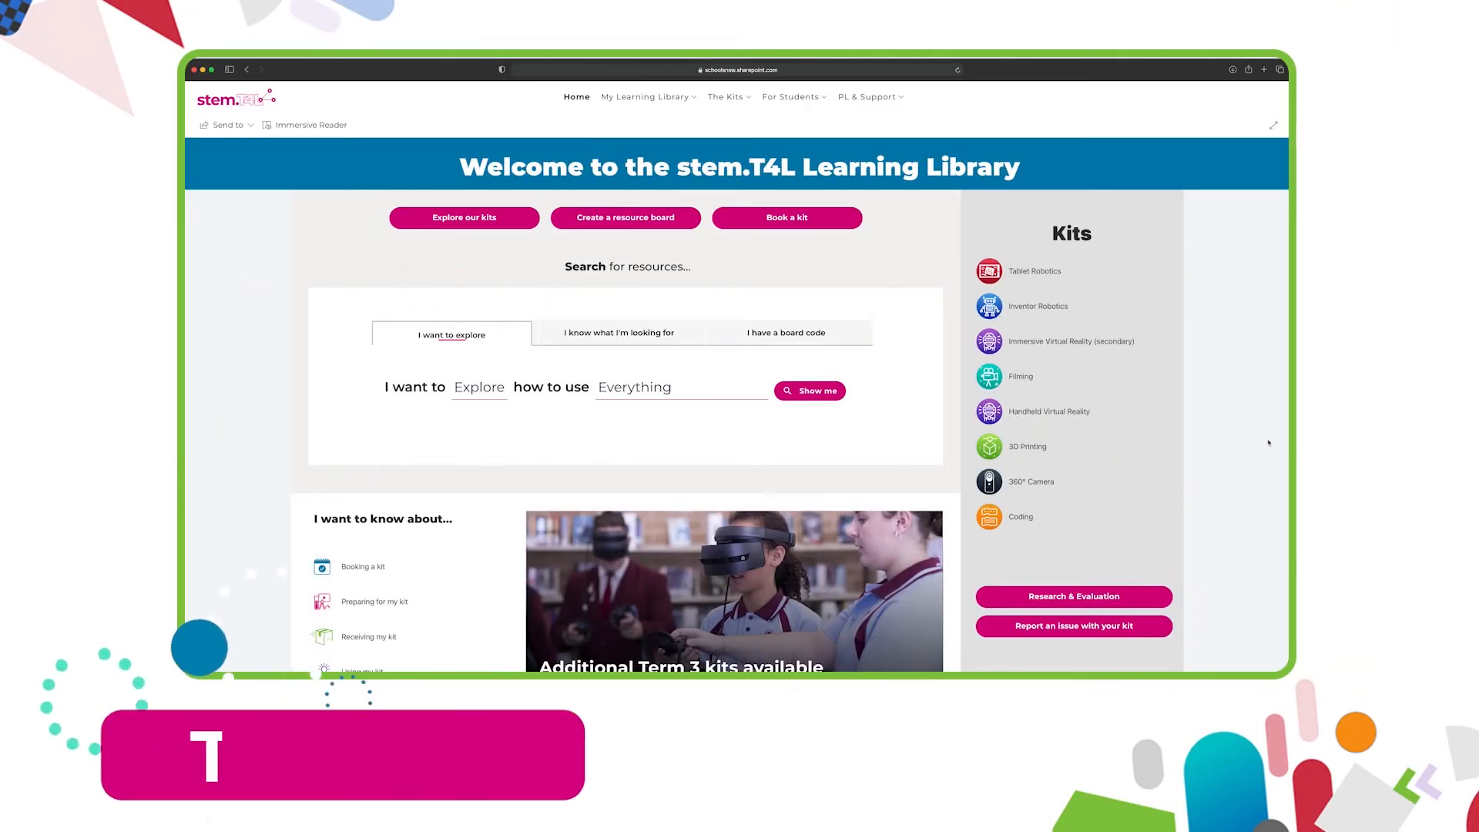
Scroll the Learning Library home page past the news carousel to the Yammer feed.
scroll(down, 3)
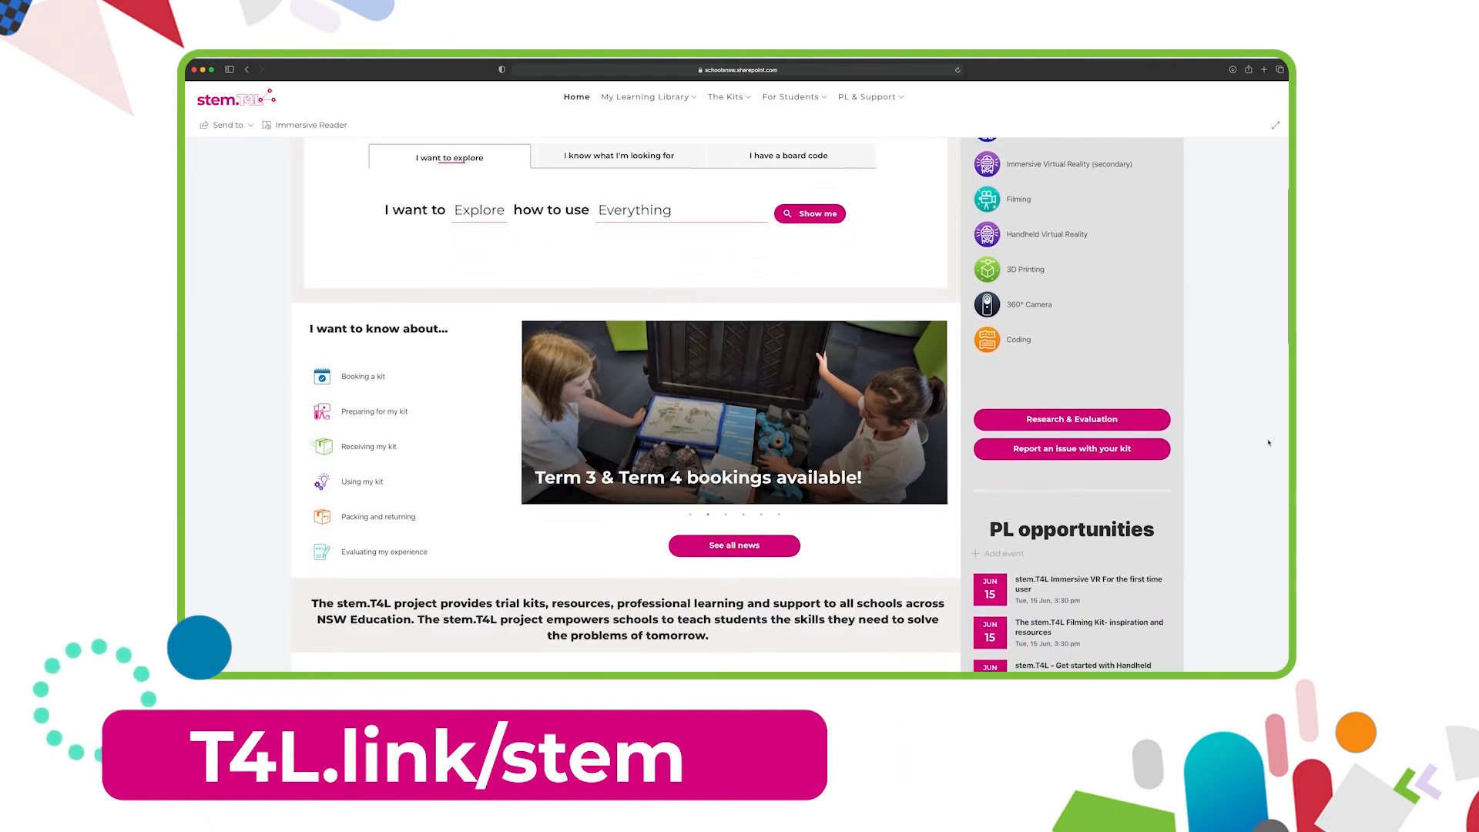
scroll(down, 3)
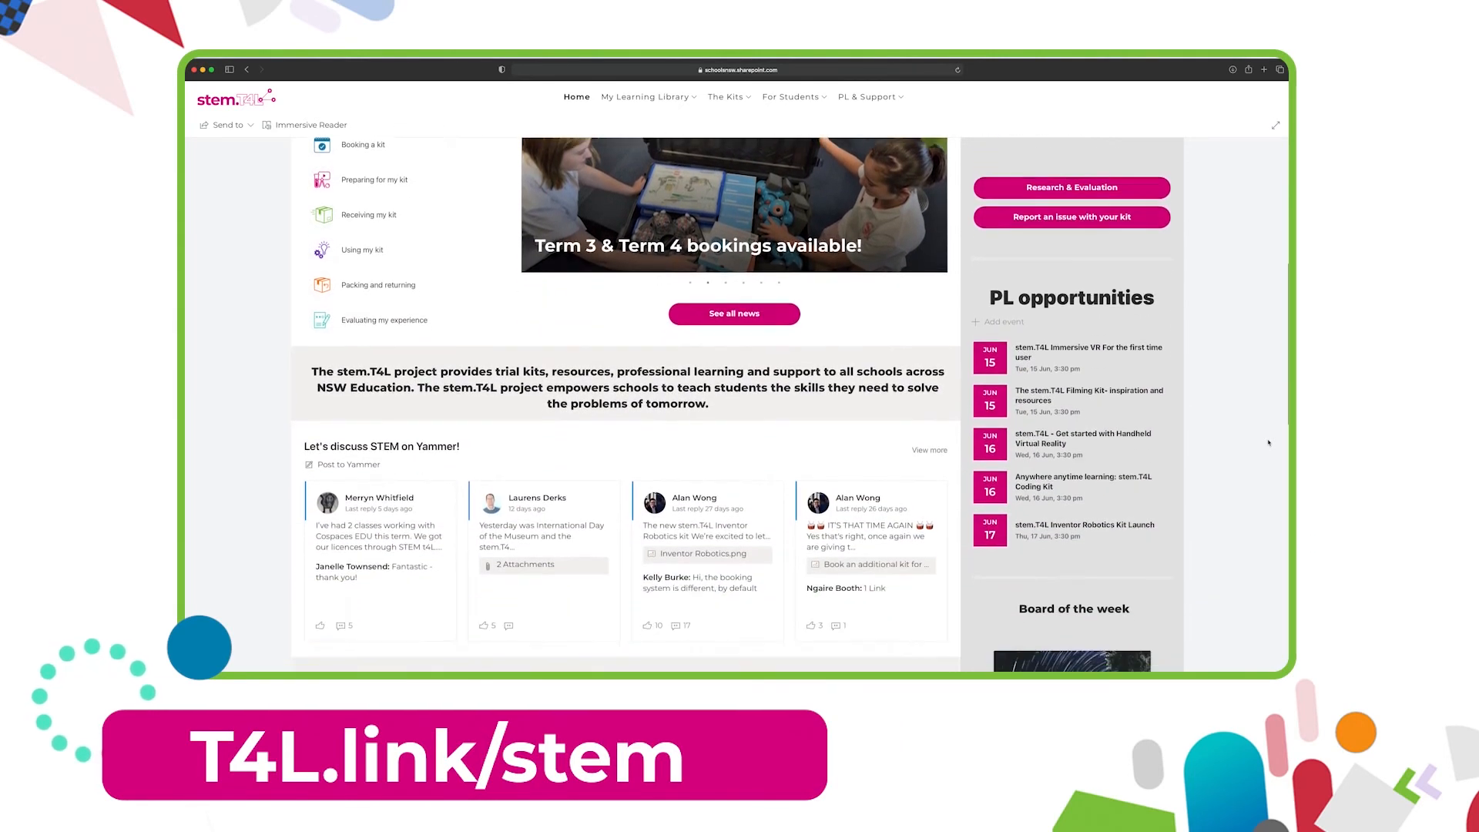
scroll(down, 3)
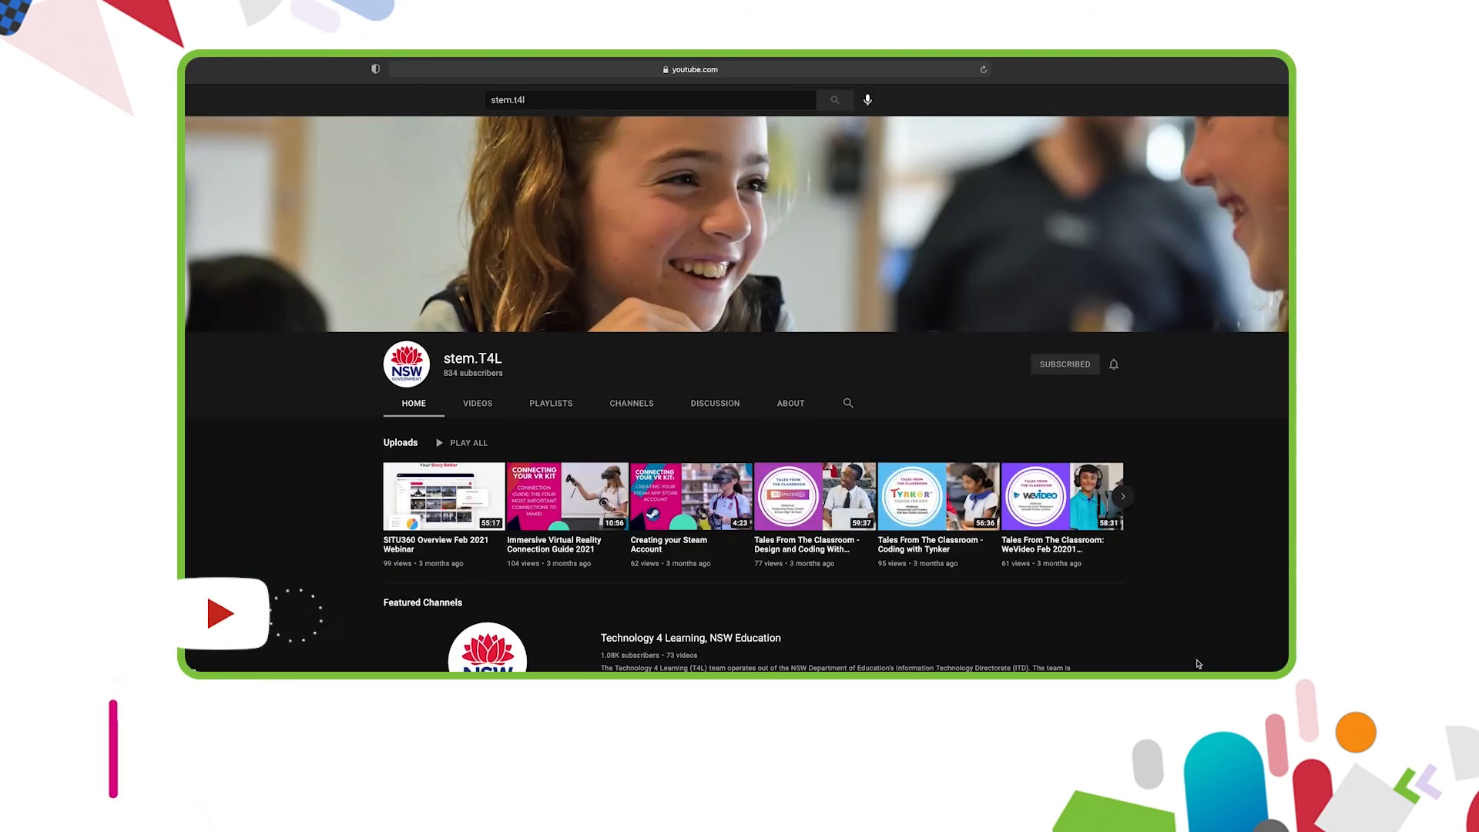
Show the stem.T4L channel's Videos tab, then its Playlists tab.
click(478, 402)
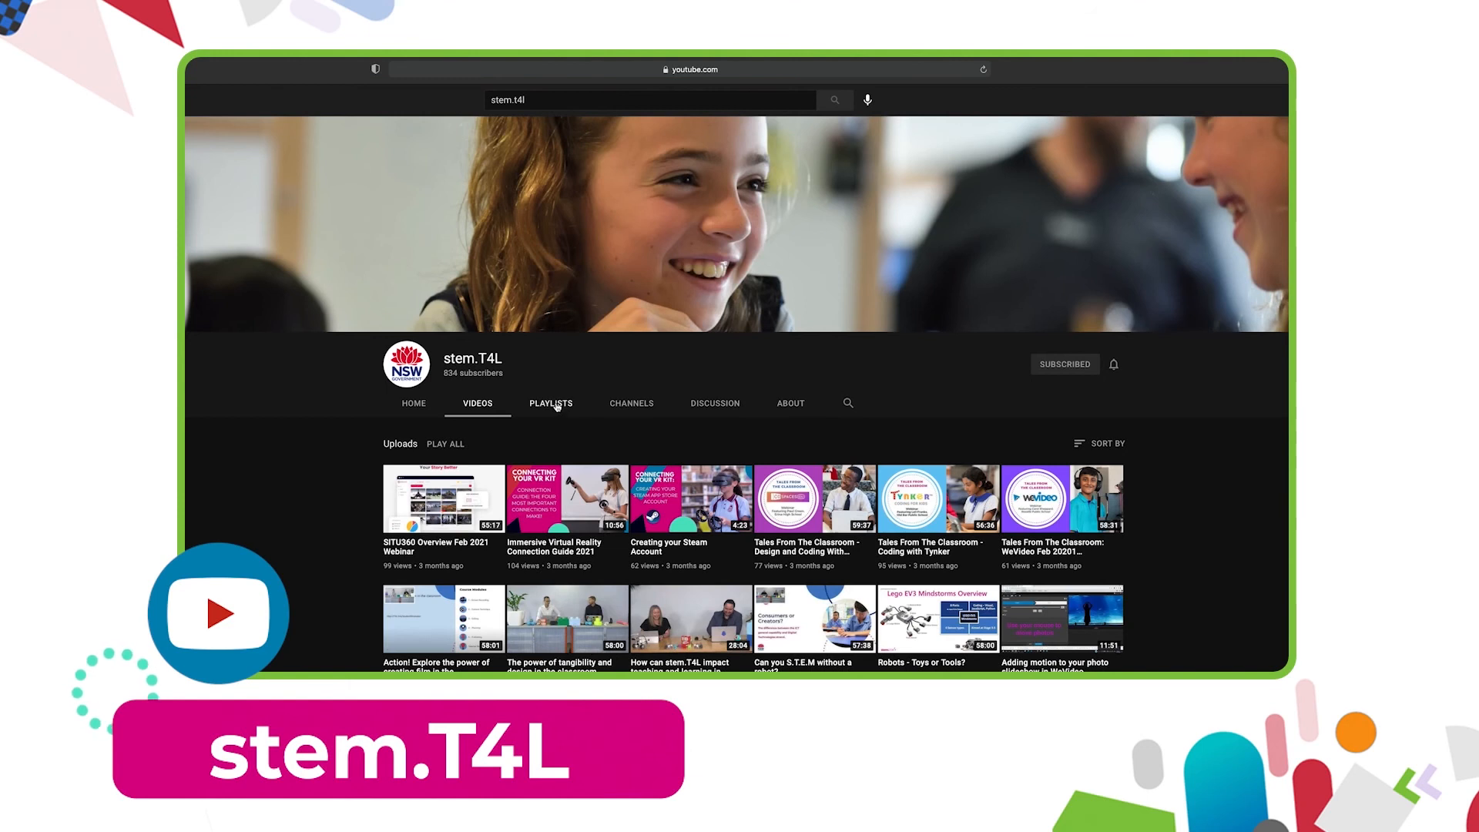
click(550, 402)
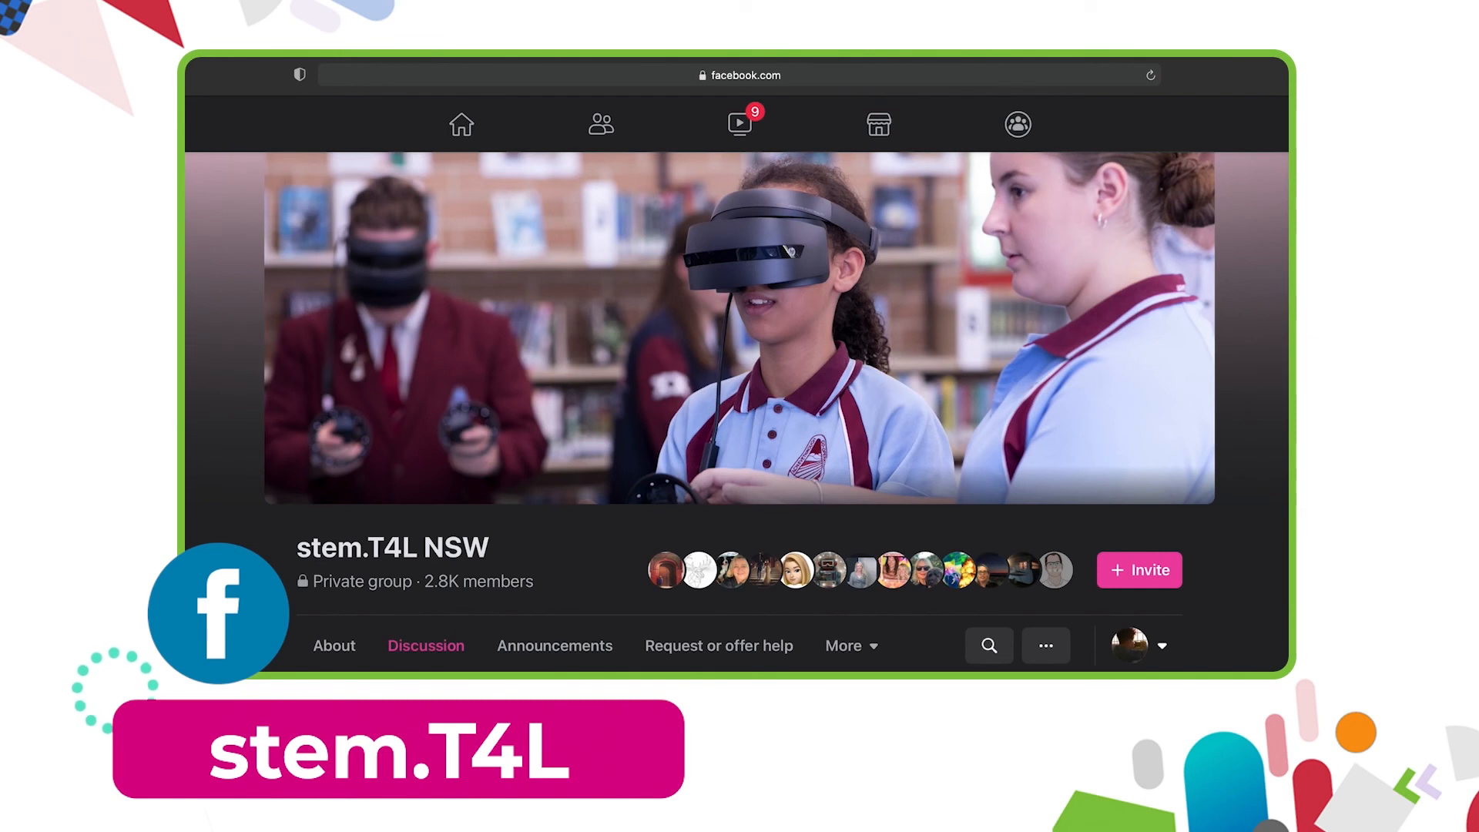
Visit the group's Announcements tab, then its Request or offer help tab.
click(554, 645)
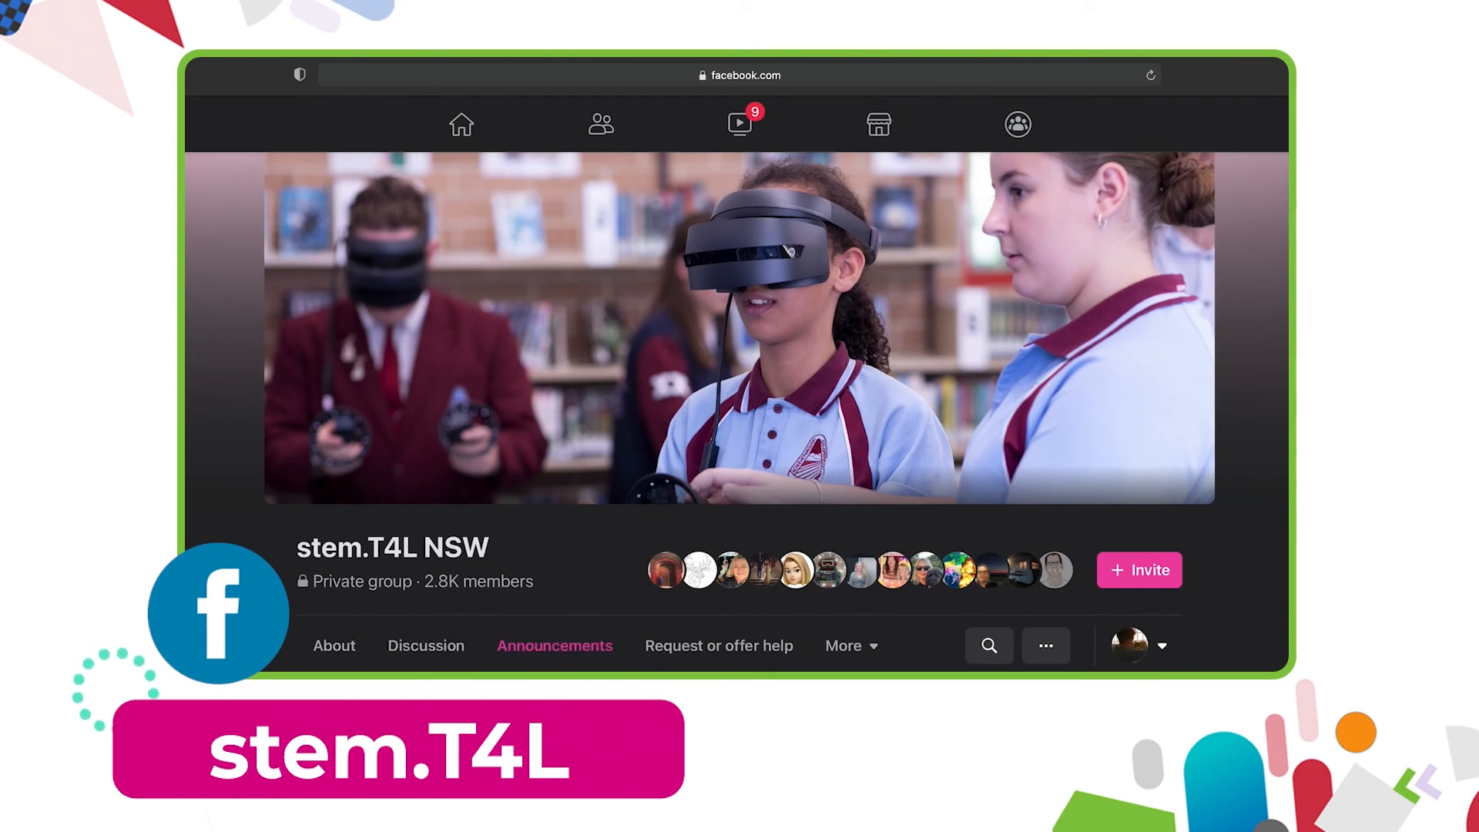
click(718, 646)
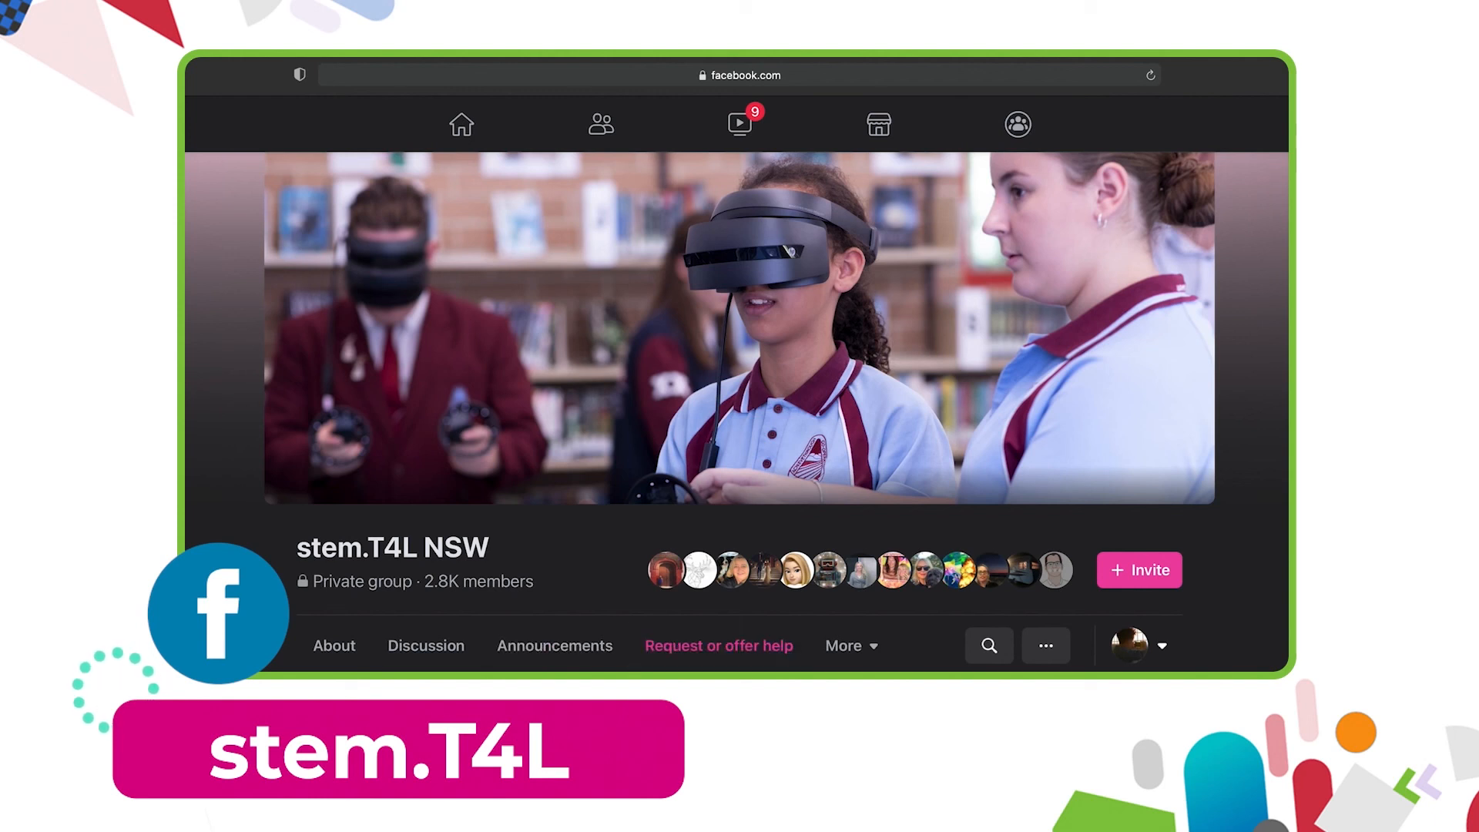